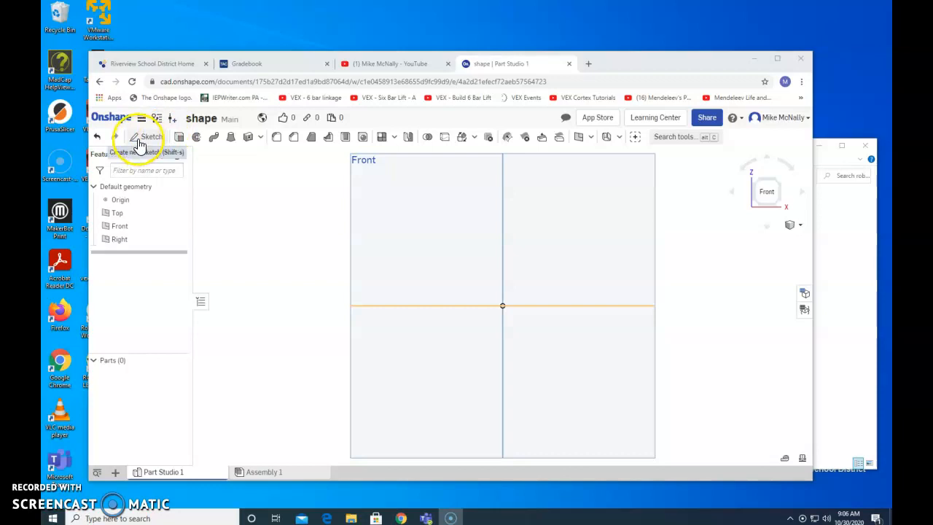
Begin a Front-plane sketch and draw a corner rectangle with one corner on the origin.
{"action": "left_click", "coordinate": [140, 137]}
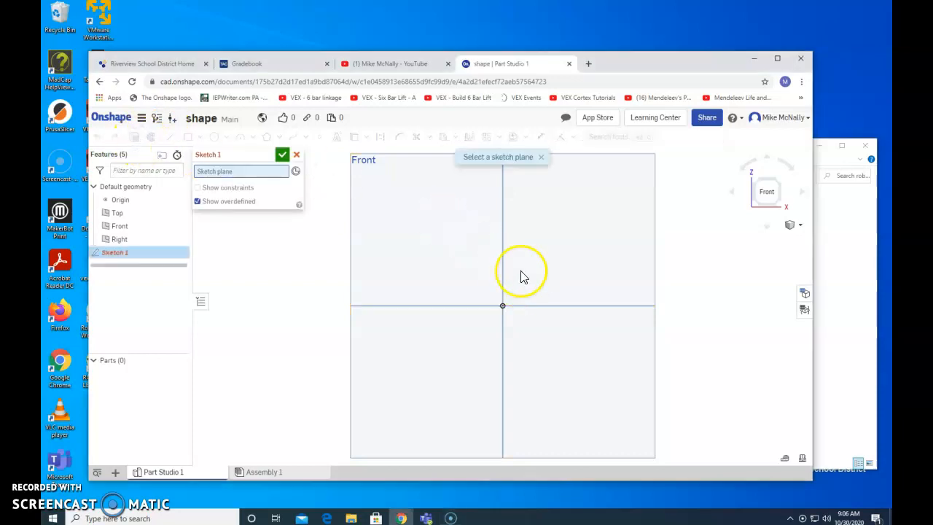
{"action": "mouse_move", "coordinate": [446, 261]}
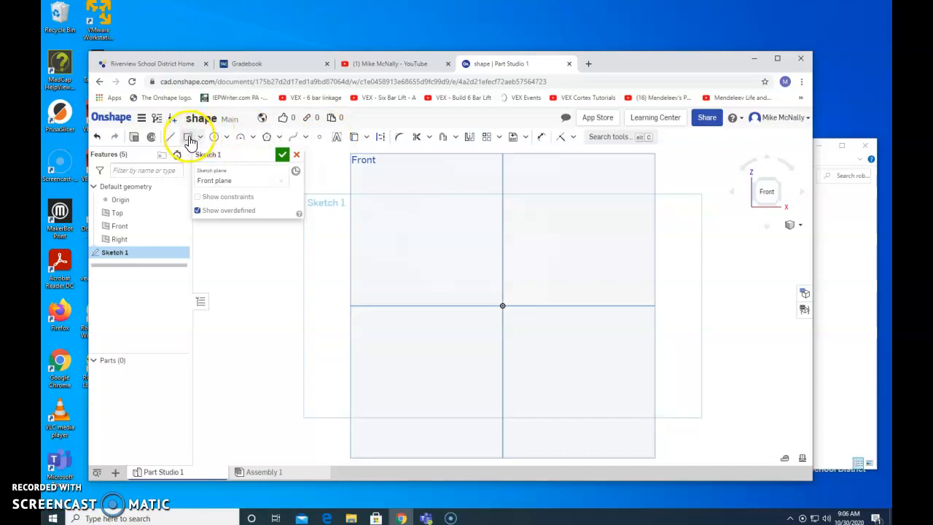
{"action": "left_click", "coordinate": [198, 137]}
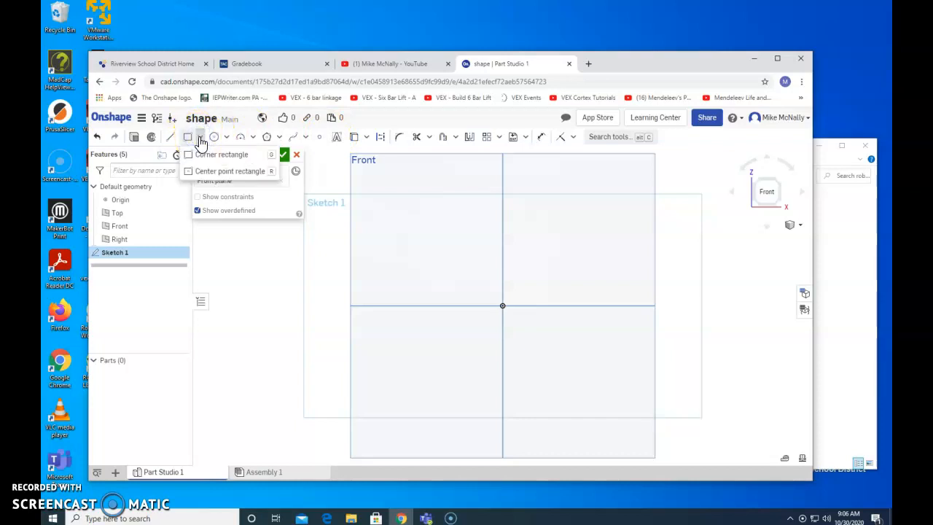
{"action": "mouse_move", "coordinate": [222, 155]}
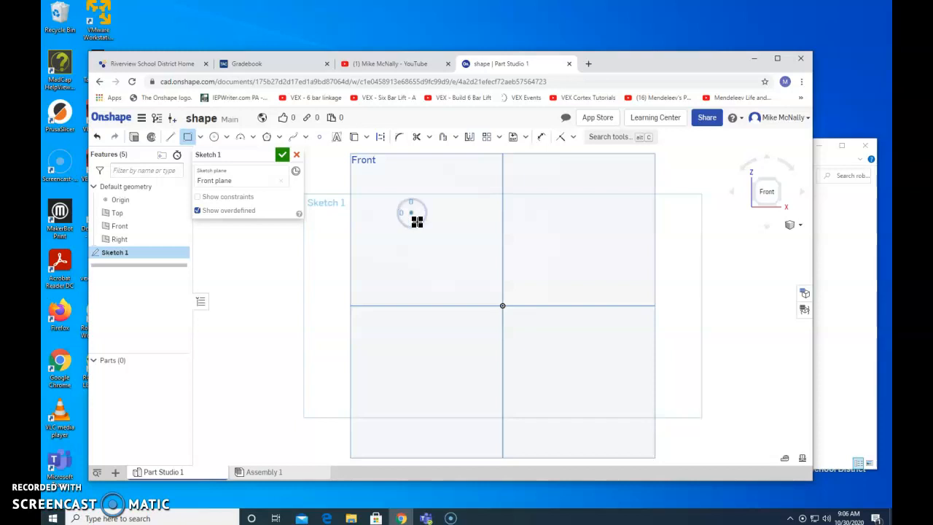
{"action": "left_click_drag", "start_coordinate": [412, 212], "coordinate": [492, 323]}
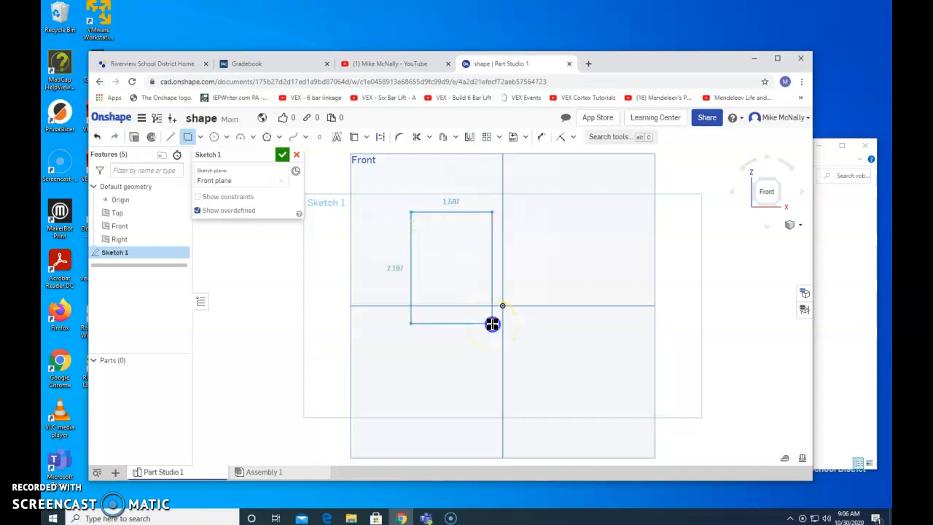
{"action": "left_click", "coordinate": [493, 324]}
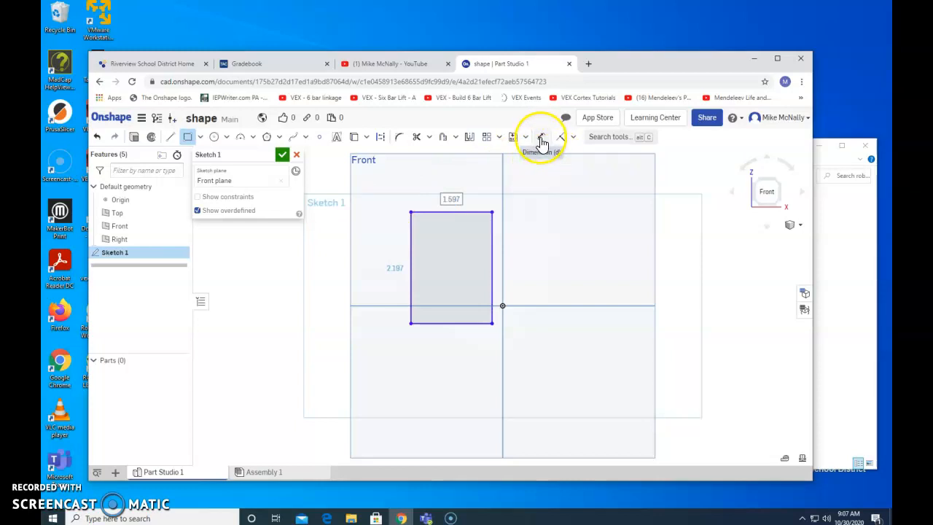
{"action": "mouse_move", "coordinate": [542, 137]}
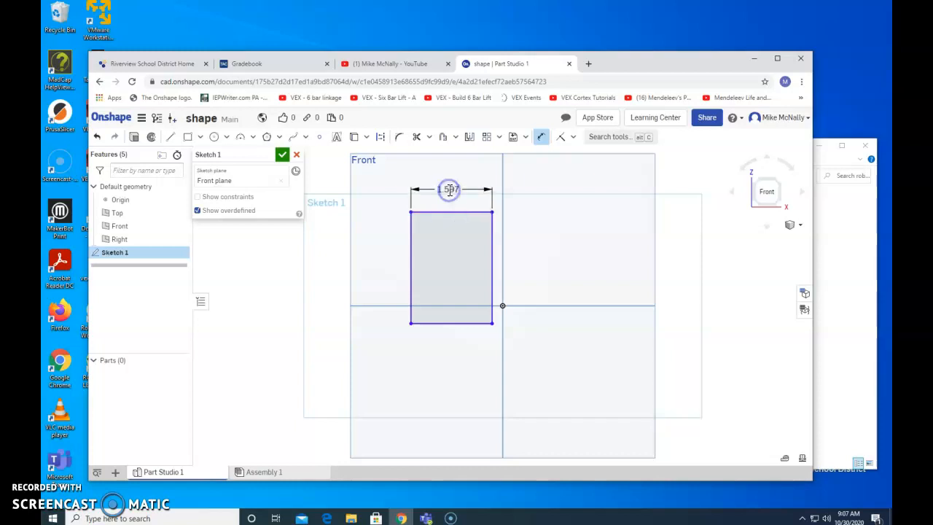
Dimension the rectangle's top edge to the block width.
{"action": "left_click", "coordinate": [449, 190]}
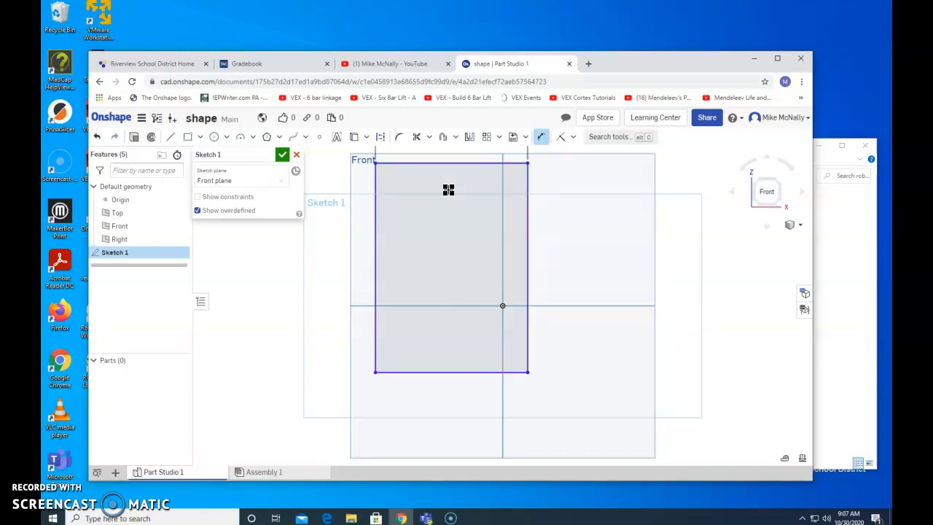
{"action": "mouse_move", "coordinate": [542, 137]}
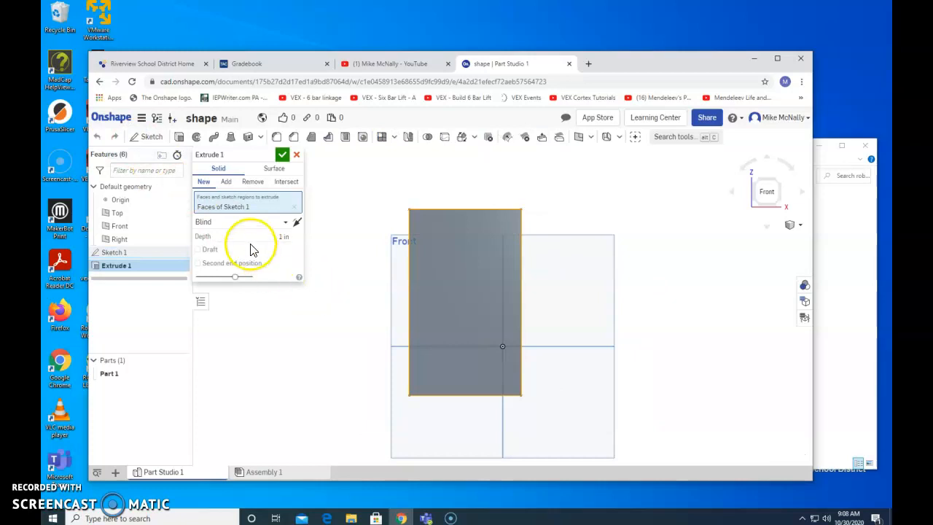
Extrude the rectangle 0.5 in deep into a solid block, Part 1.
{"action": "left_click", "coordinate": [255, 236]}
{"action": "type", "text": "0.5"}
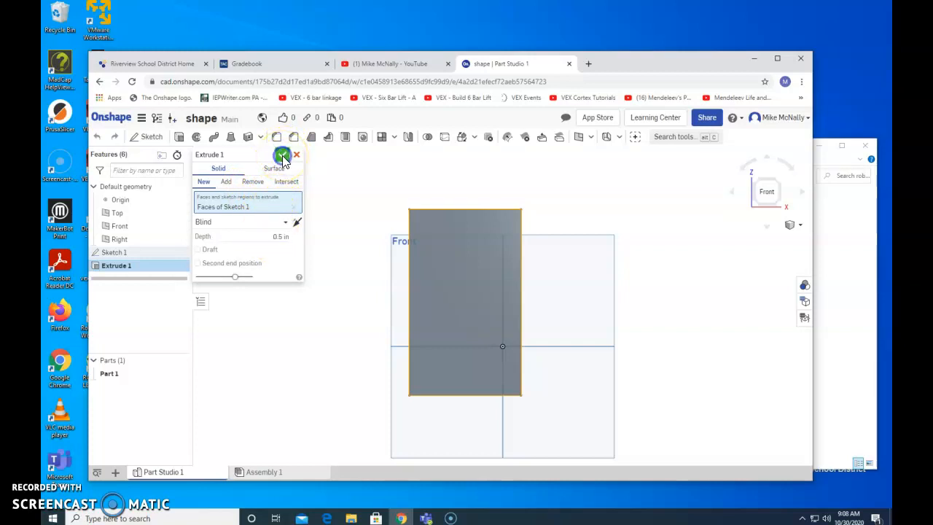
{"action": "left_click", "coordinate": [283, 157]}
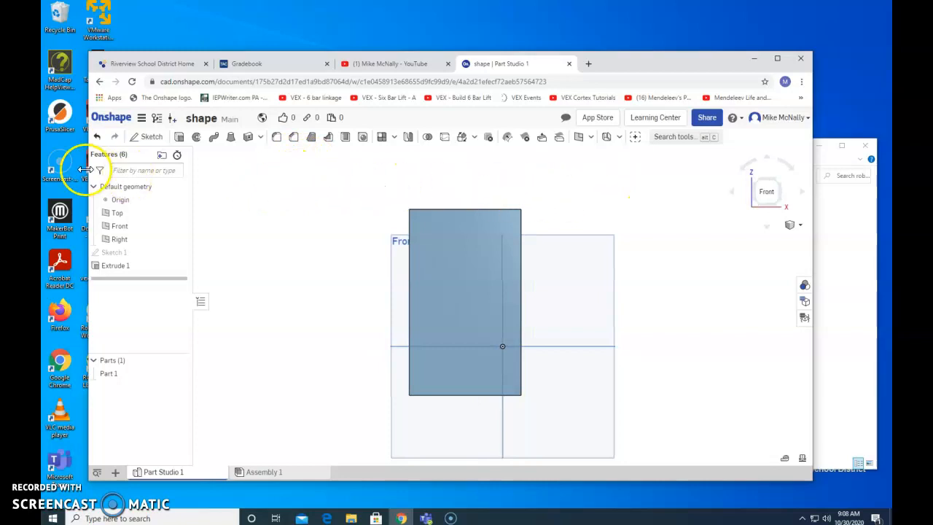
Begin a sketch on the block's front face and draw a center-point circle near its upper left.
{"action": "left_click", "coordinate": [152, 137]}
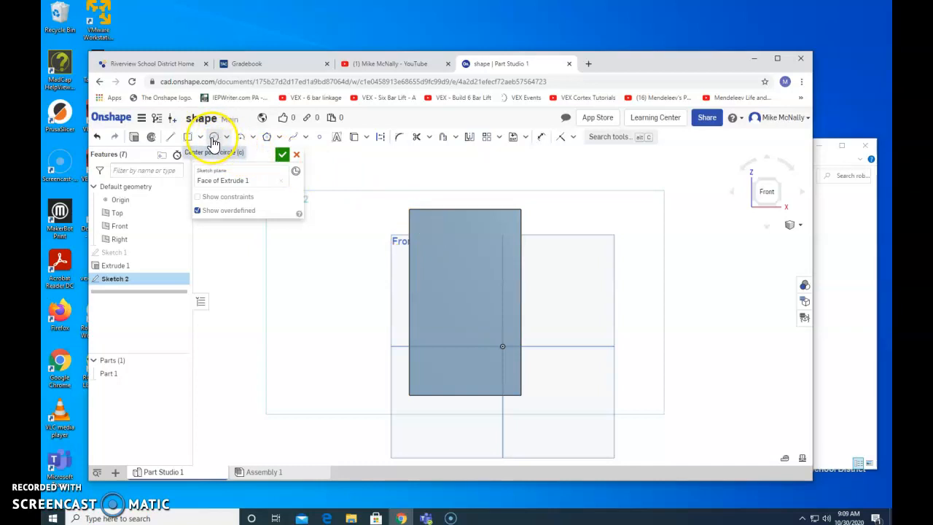
{"action": "left_click", "coordinate": [227, 137]}
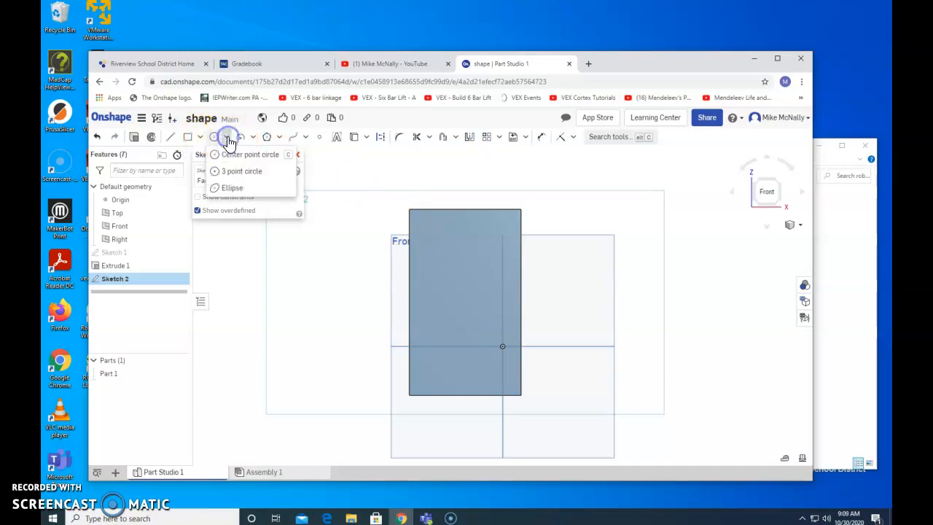
{"action": "mouse_move", "coordinate": [251, 154]}
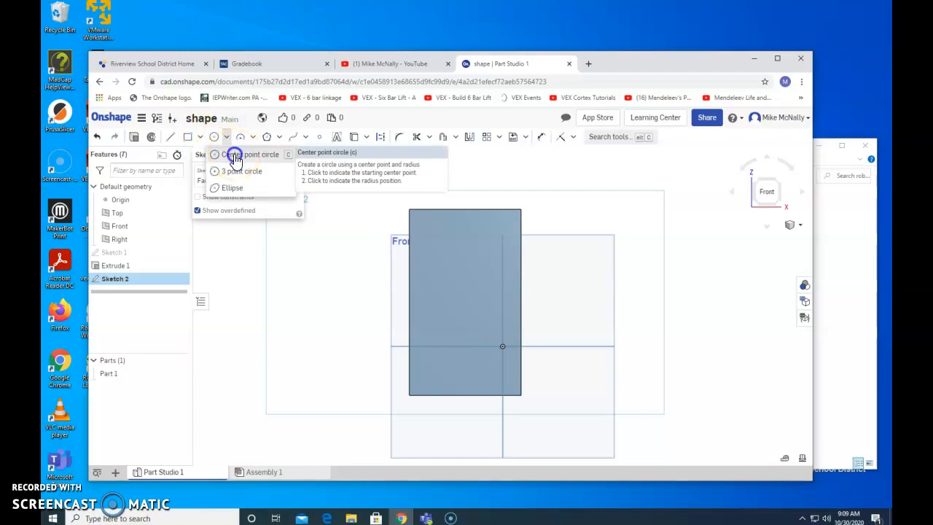
{"action": "left_click", "coordinate": [255, 155]}
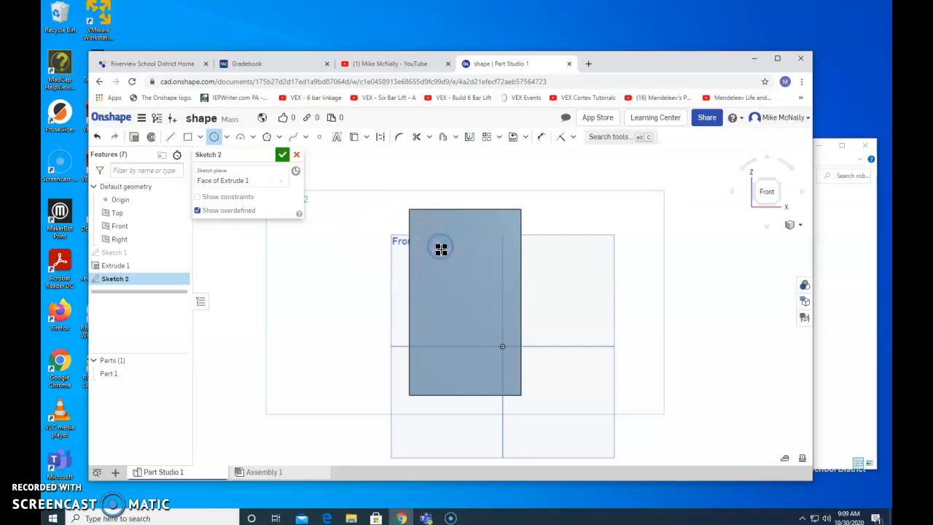
{"action": "left_click_drag", "start_coordinate": [441, 248], "coordinate": [448, 262]}
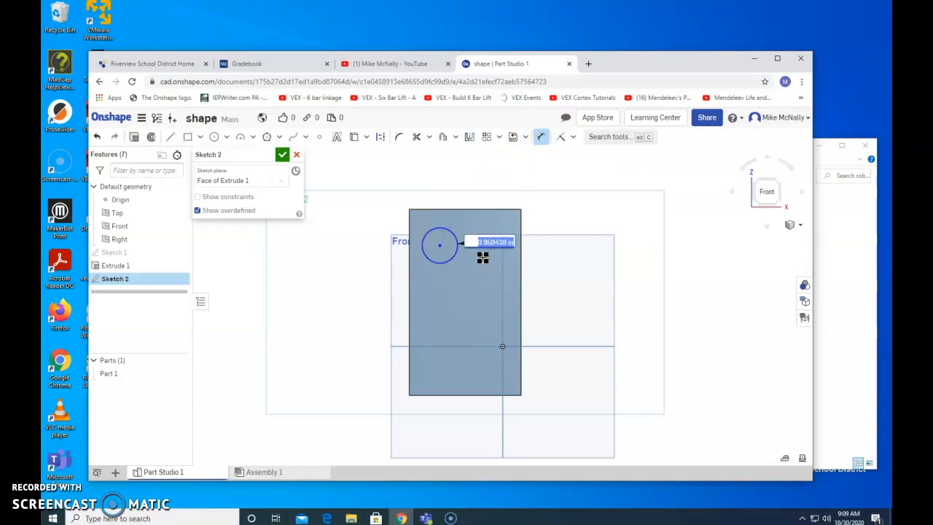
Dimension the circle with values 0.95 and 0.569 for its size and position.
{"action": "left_click", "coordinate": [490, 242]}
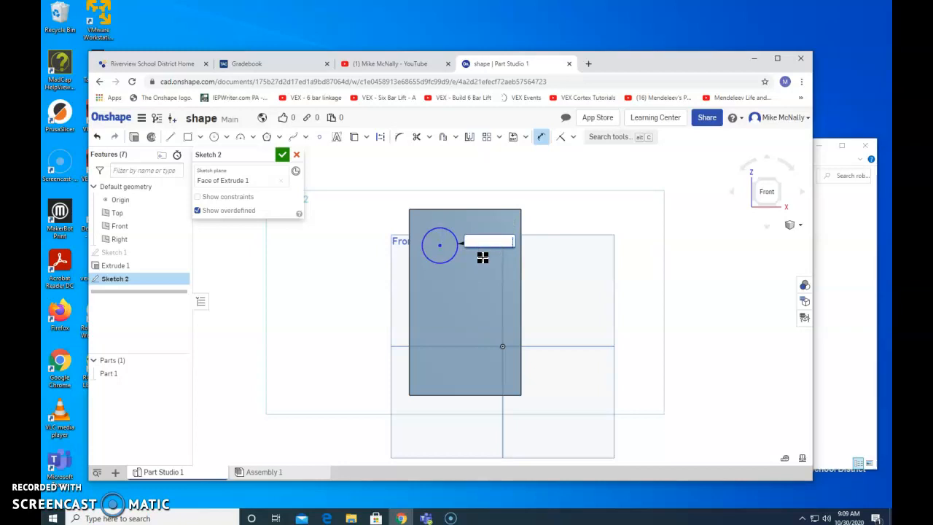
{"action": "type", "text": "0.95"}
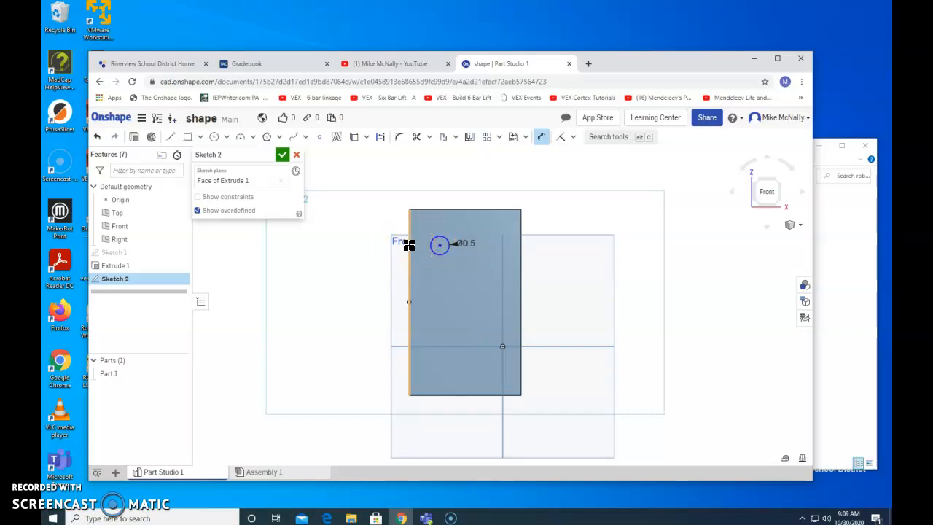
{"action": "mouse_move", "coordinate": [370, 245]}
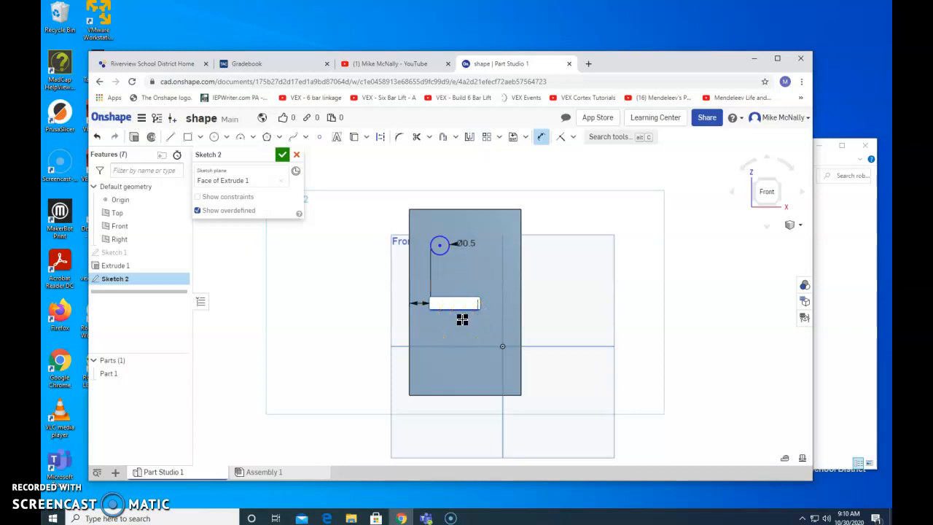
{"action": "type", "text": "0.569"}
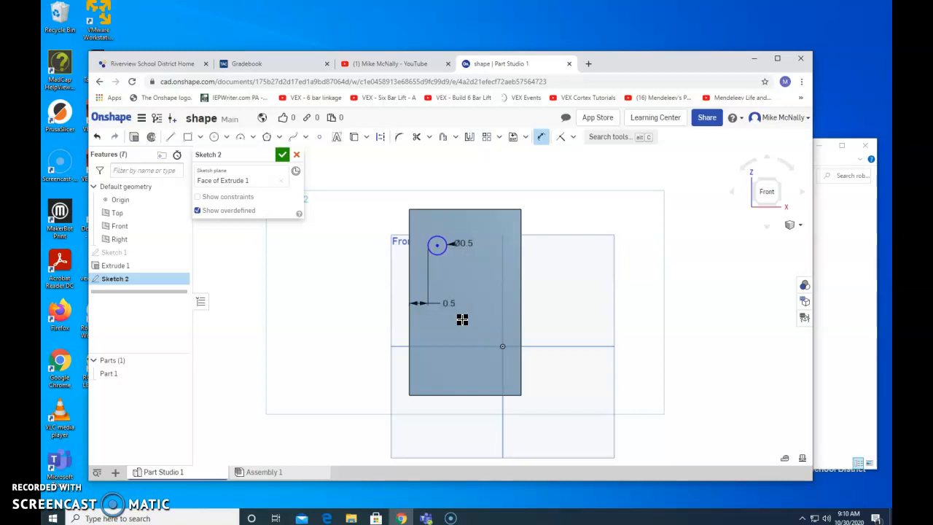
{"action": "mouse_move", "coordinate": [455, 213]}
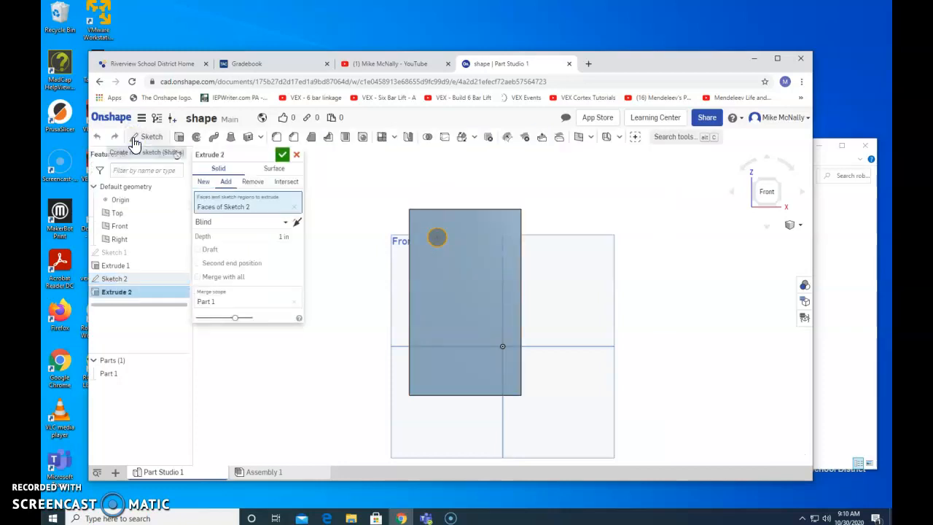
{"action": "mouse_move", "coordinate": [152, 137]}
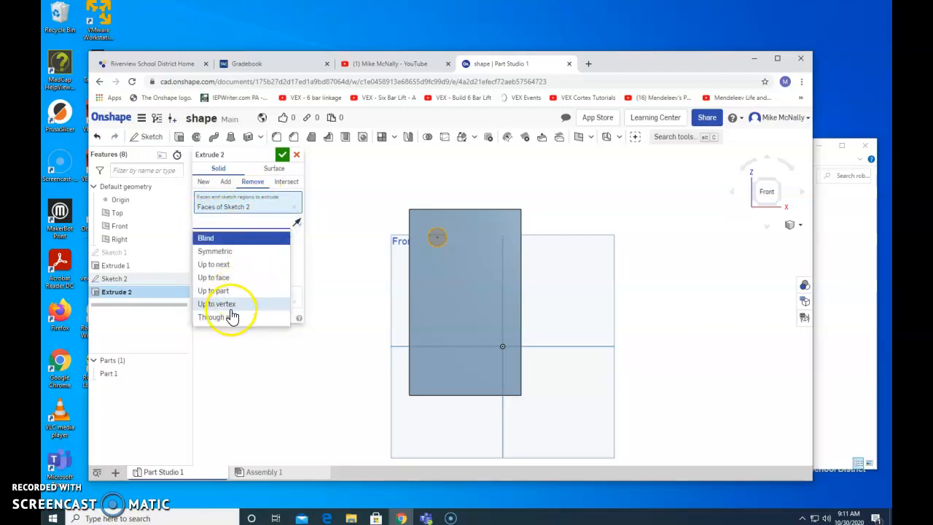
Cut the circle with a Through all remove extrude, making a through hole.
{"action": "left_click", "coordinate": [213, 317]}
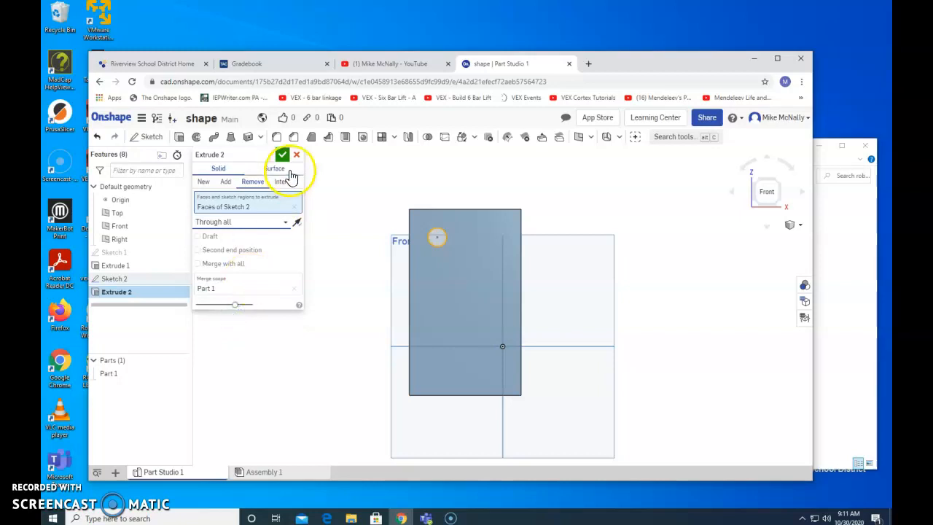
{"action": "left_click", "coordinate": [283, 154]}
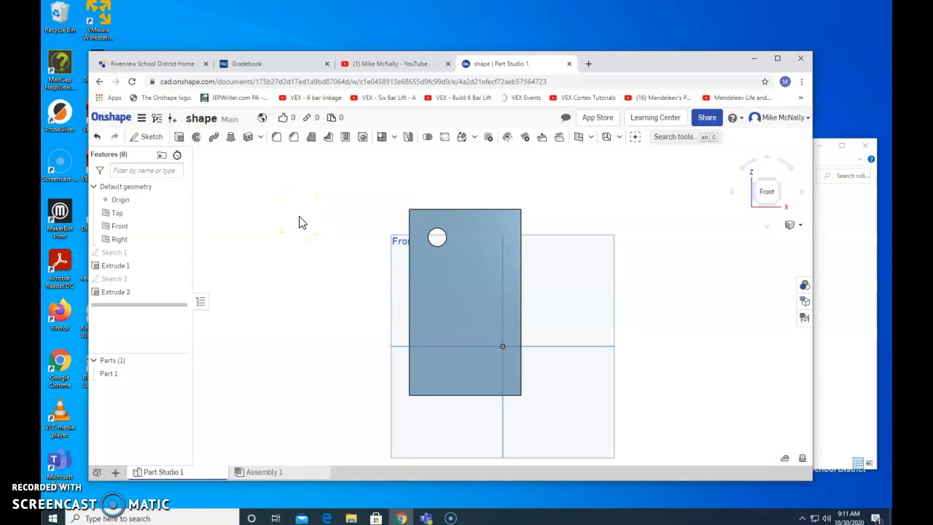
{"action": "mouse_move", "coordinate": [145, 138]}
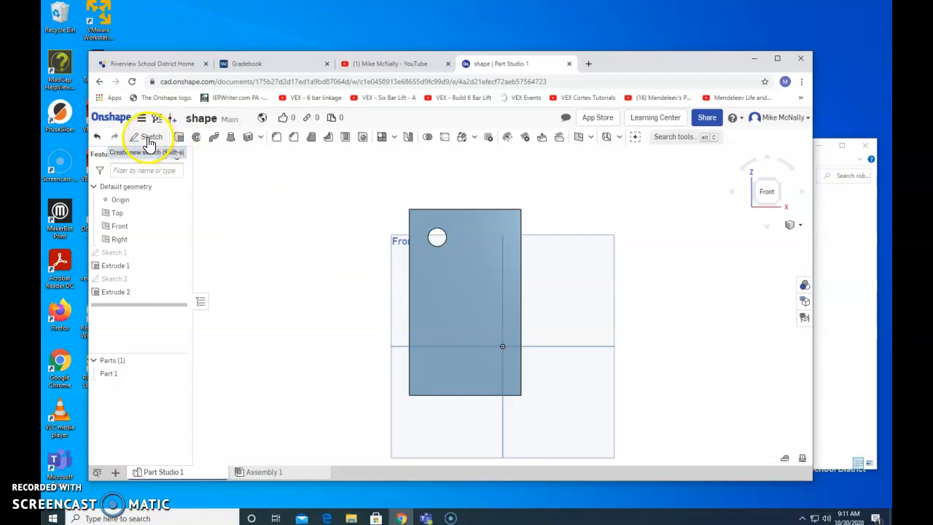
Sketch the text 'DOC' on the block's front face and accept it.
{"action": "left_click", "coordinate": [152, 137]}
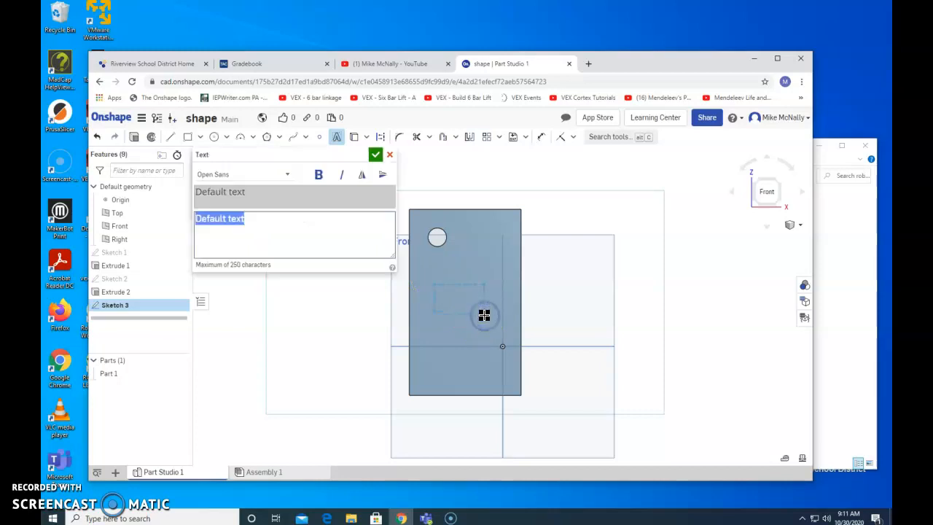
{"action": "type", "text": "D"}
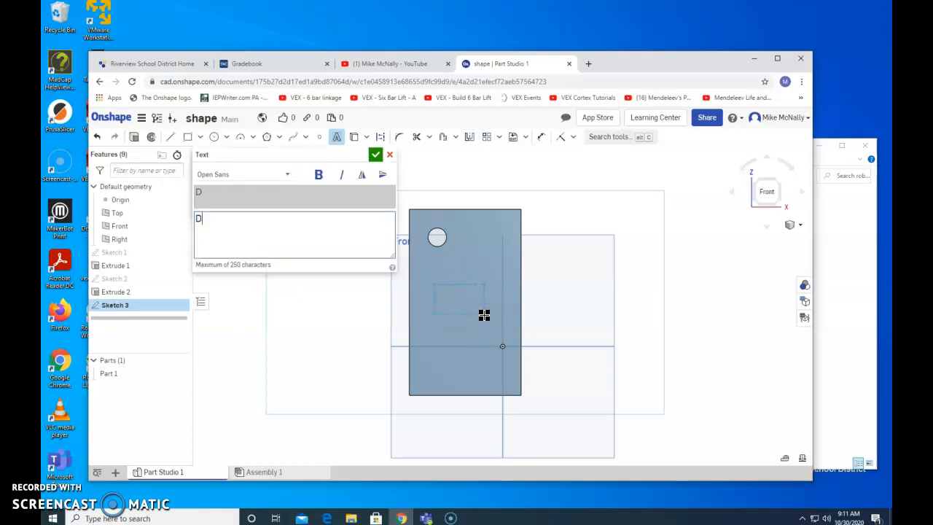
{"action": "type", "text": "OC"}
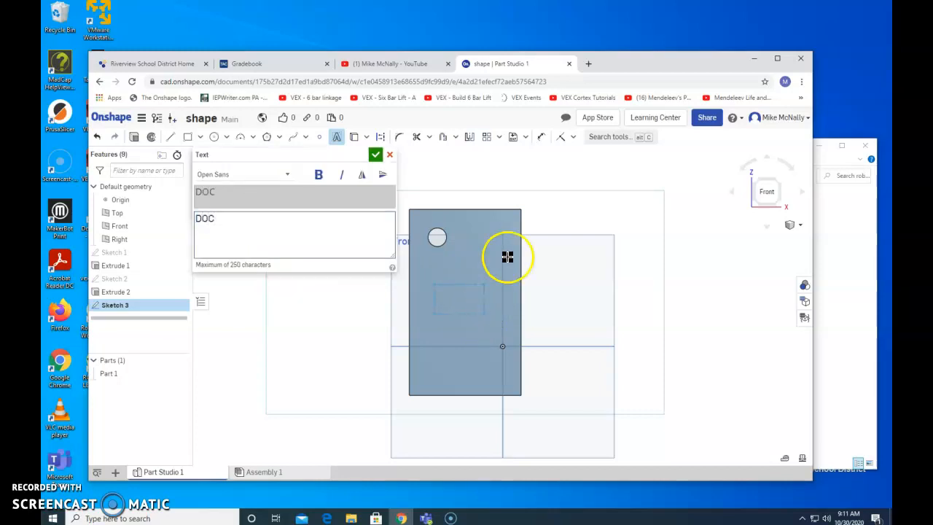
{"action": "left_click", "coordinate": [376, 155]}
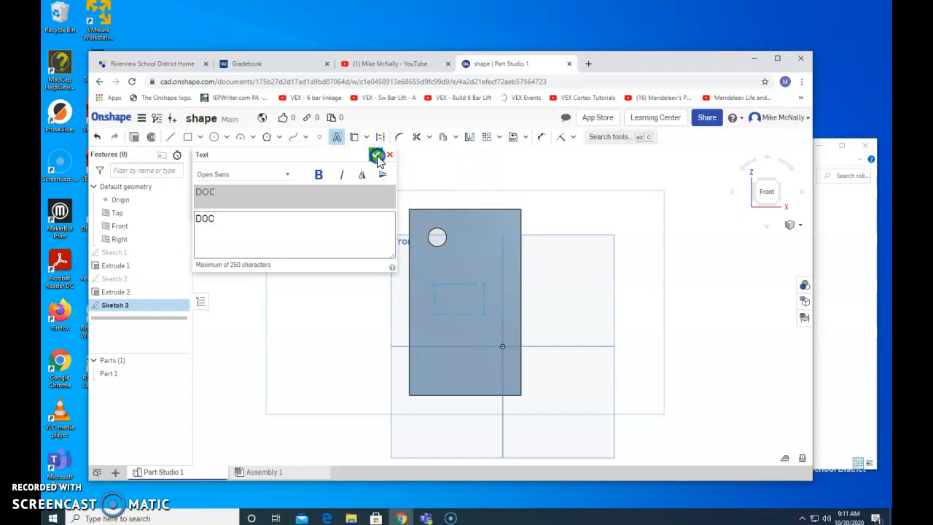
{"action": "left_click", "coordinate": [376, 155]}
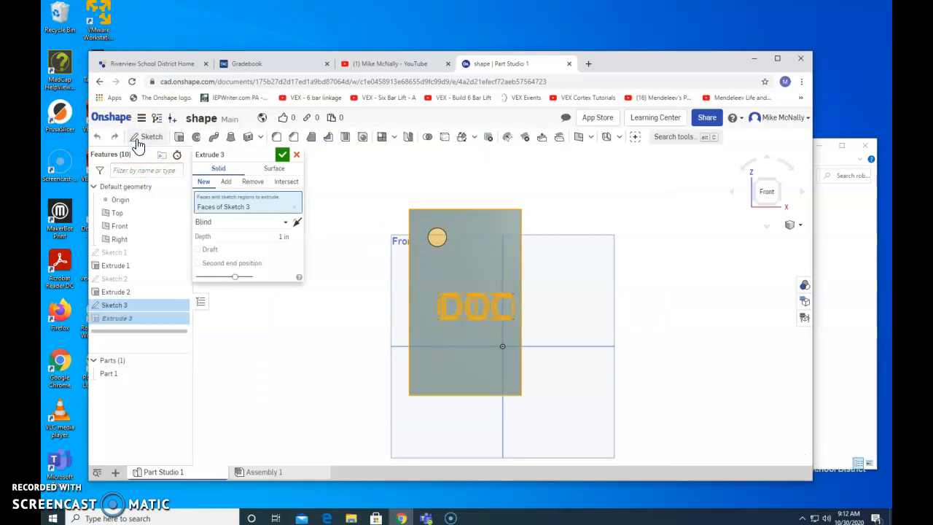
Extrude the DOC text sketch as Remove through the block.
{"action": "left_click", "coordinate": [226, 181]}
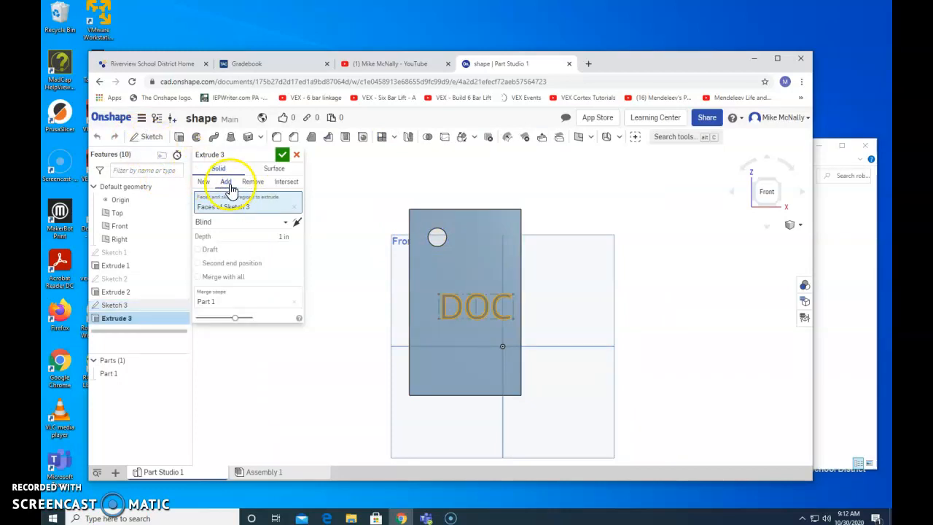
{"action": "left_click", "coordinate": [252, 181]}
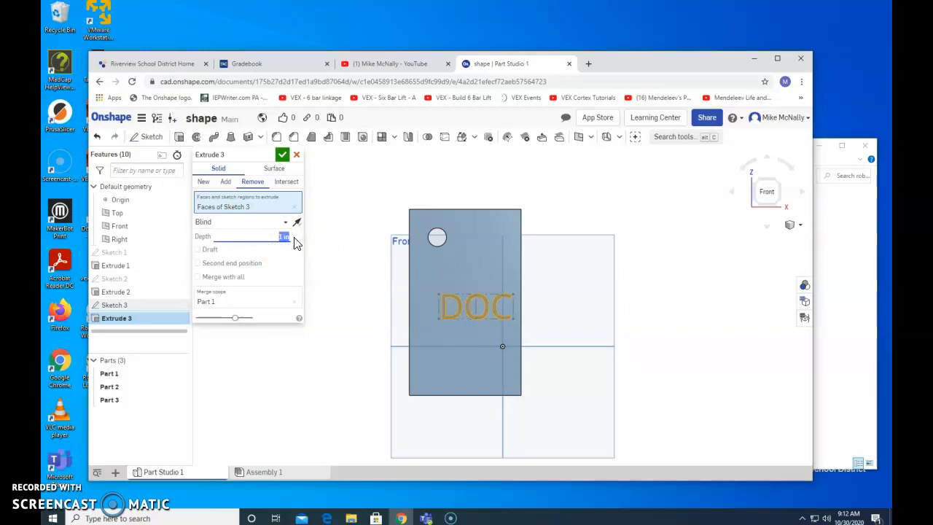
{"action": "left_click", "coordinate": [283, 154]}
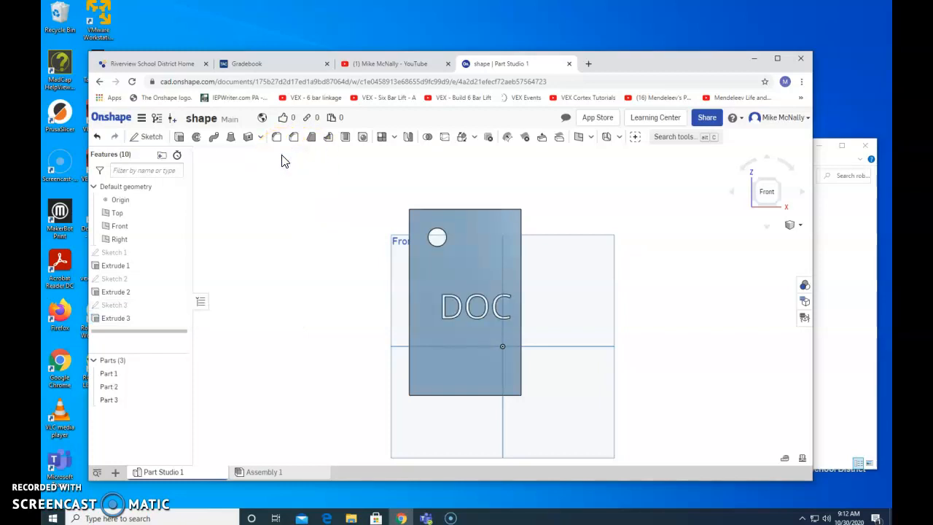